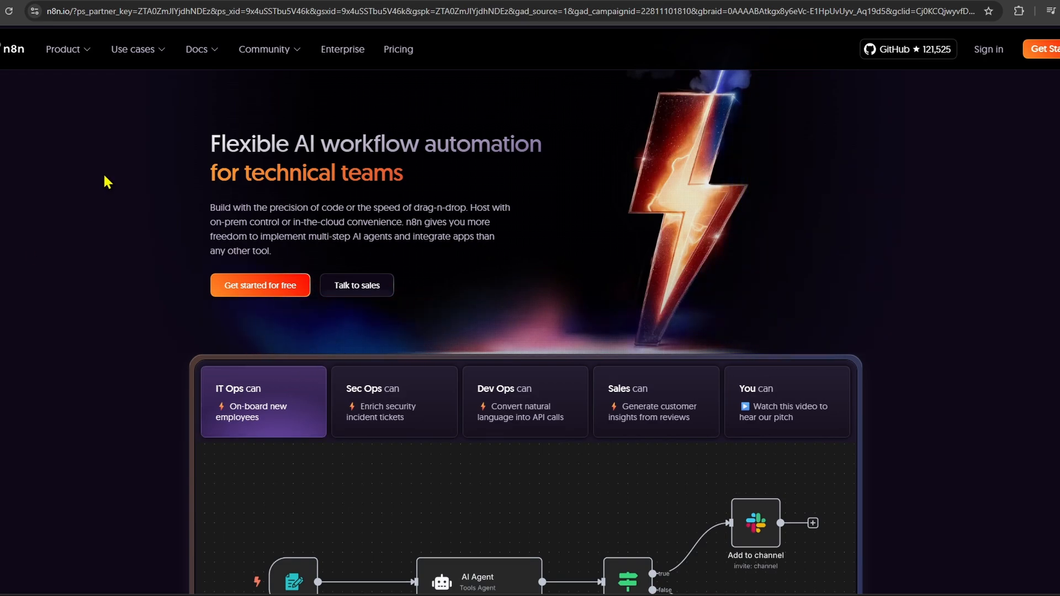
mouse_move(17, 61)
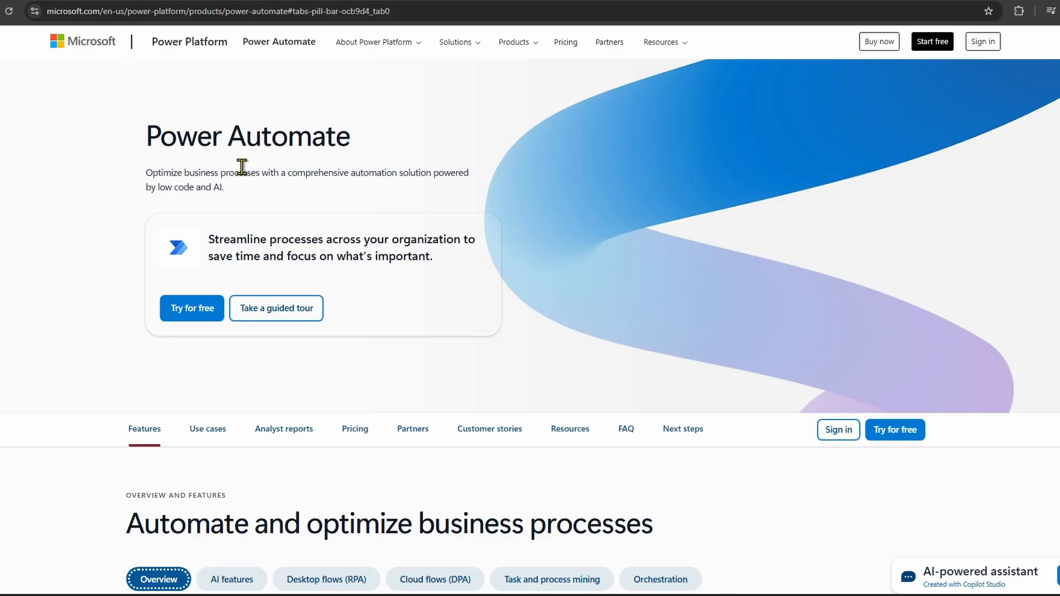
Scroll the n8n homepage through the integrations, AI agents, self-hosting and code sections.
scroll(down, 3)
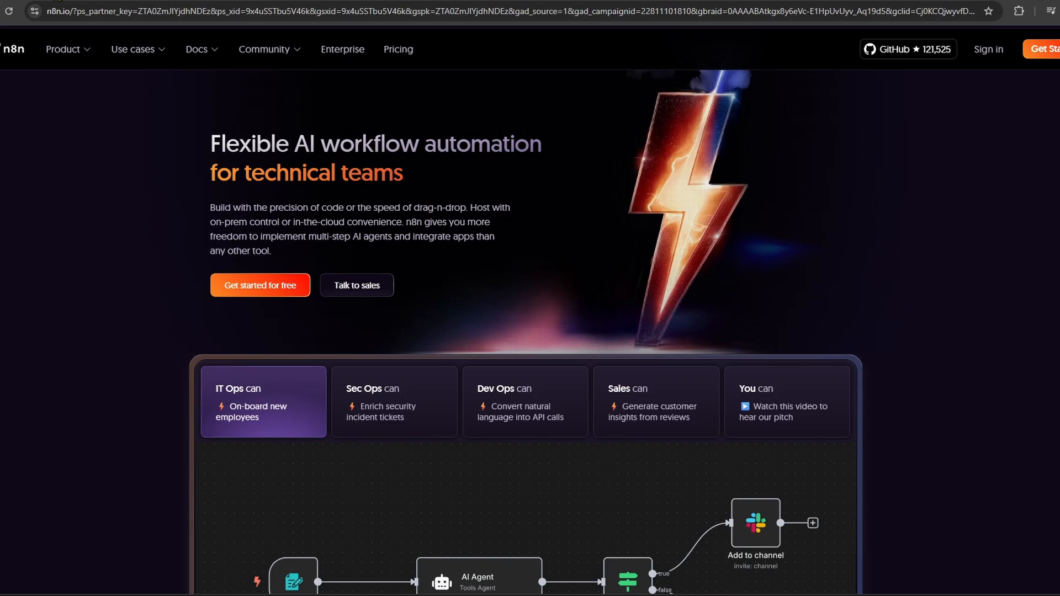
mouse_move(543, 288)
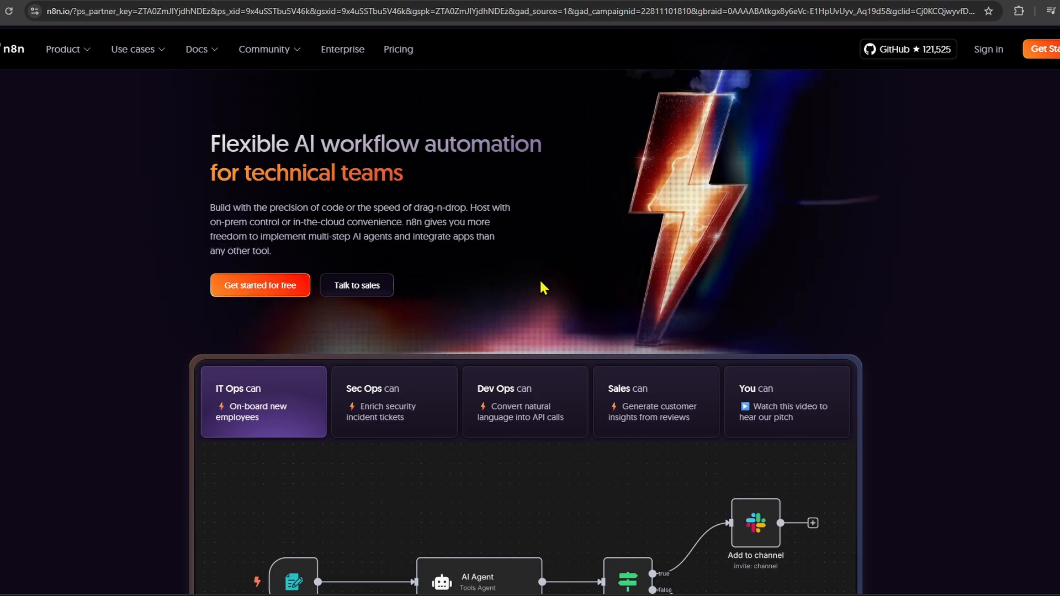
scroll(down, 3)
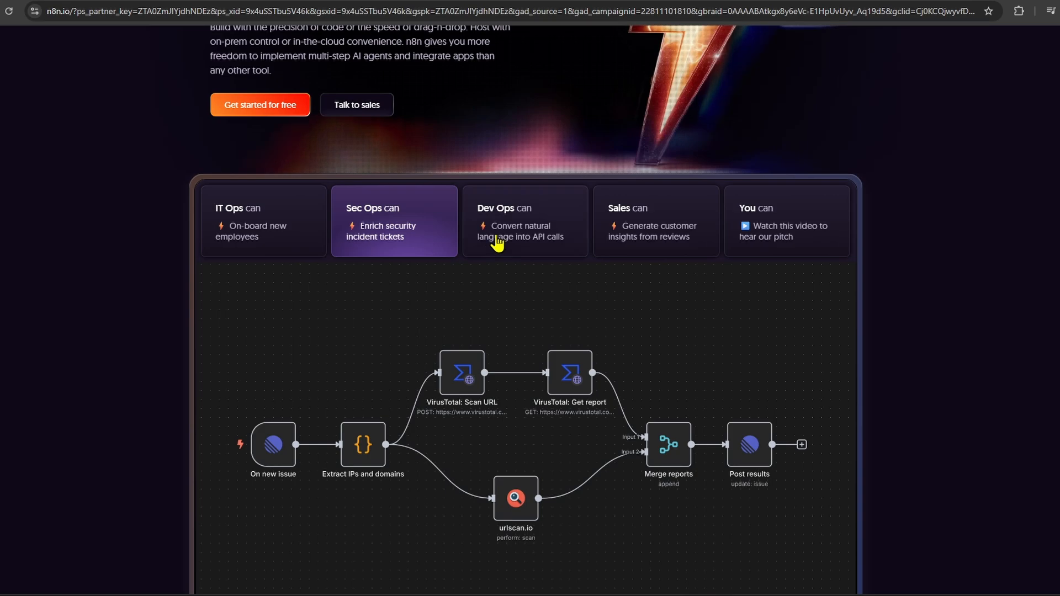
scroll(down, 3)
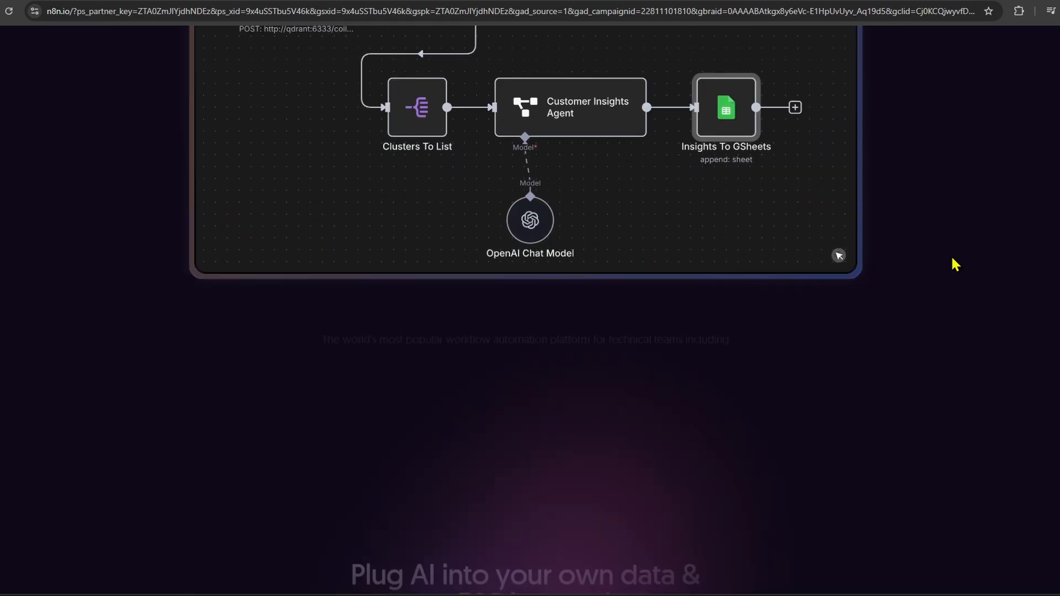
scroll(down, 3)
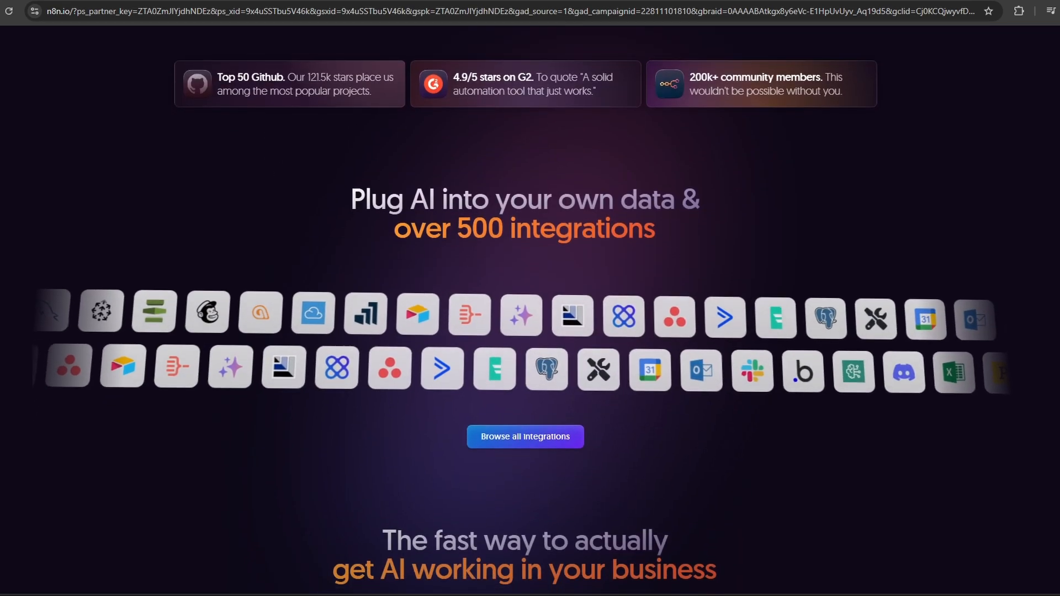
scroll(down, 3)
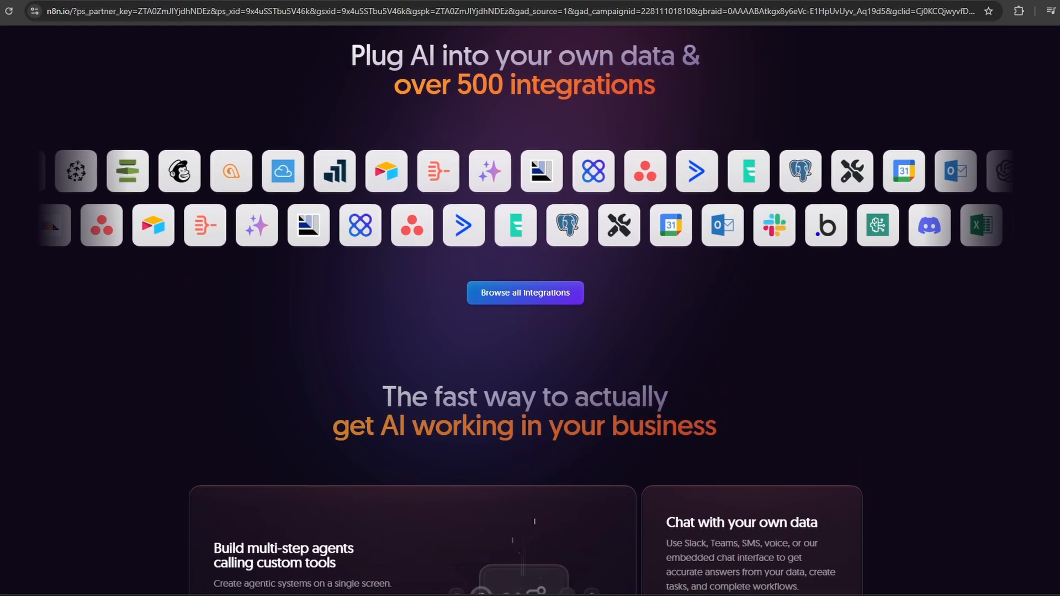
scroll(down, 3)
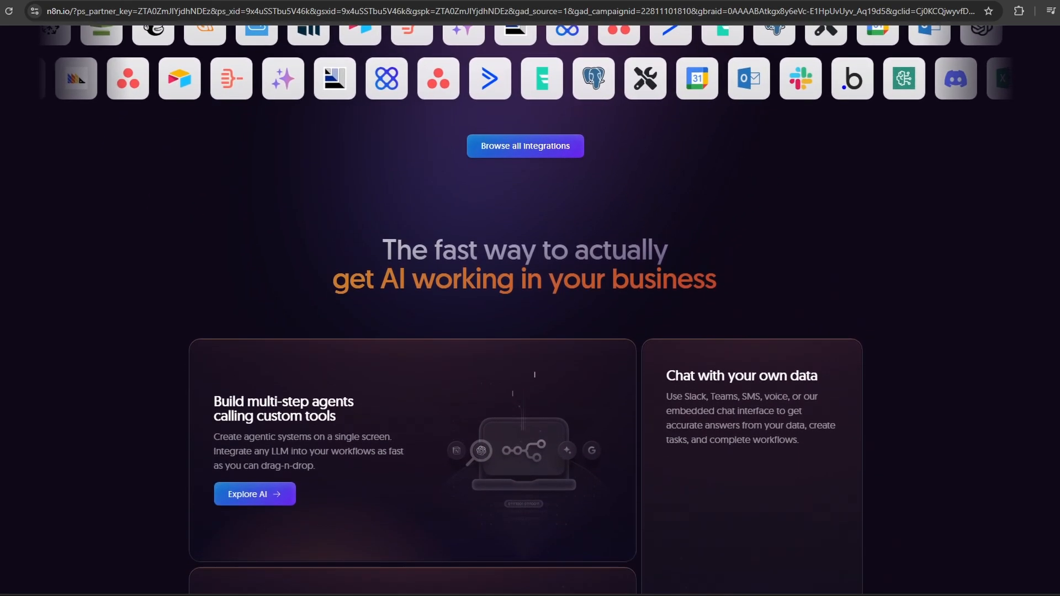
scroll(down, 3)
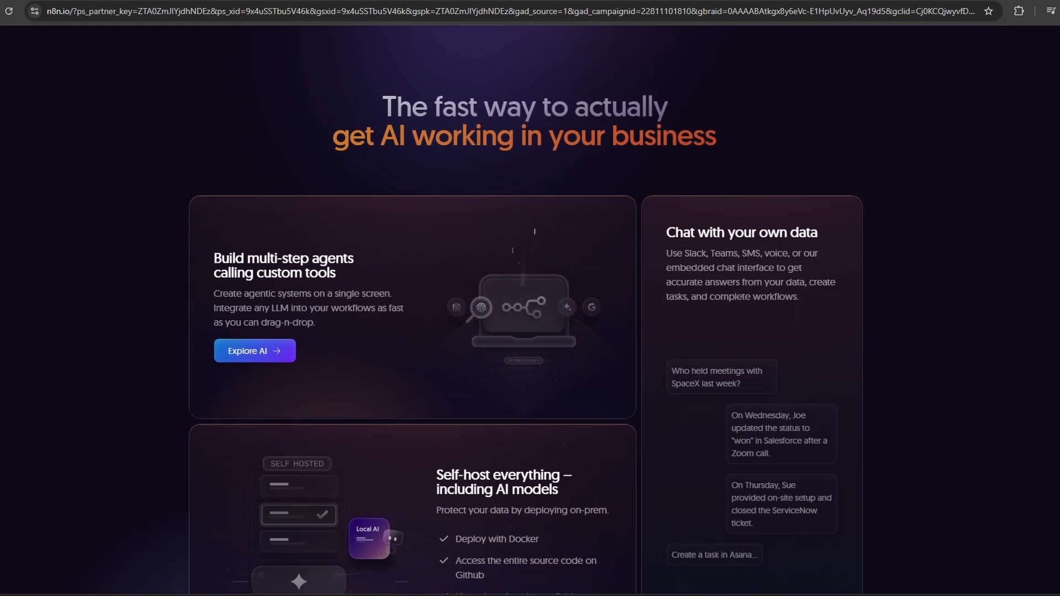
scroll(down, 3)
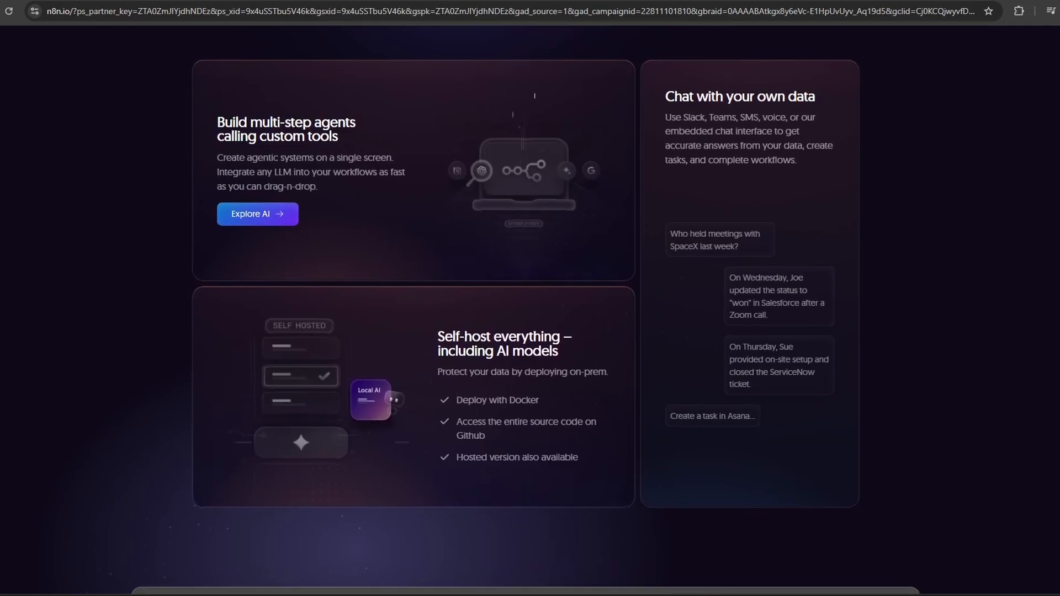
scroll(down, 3)
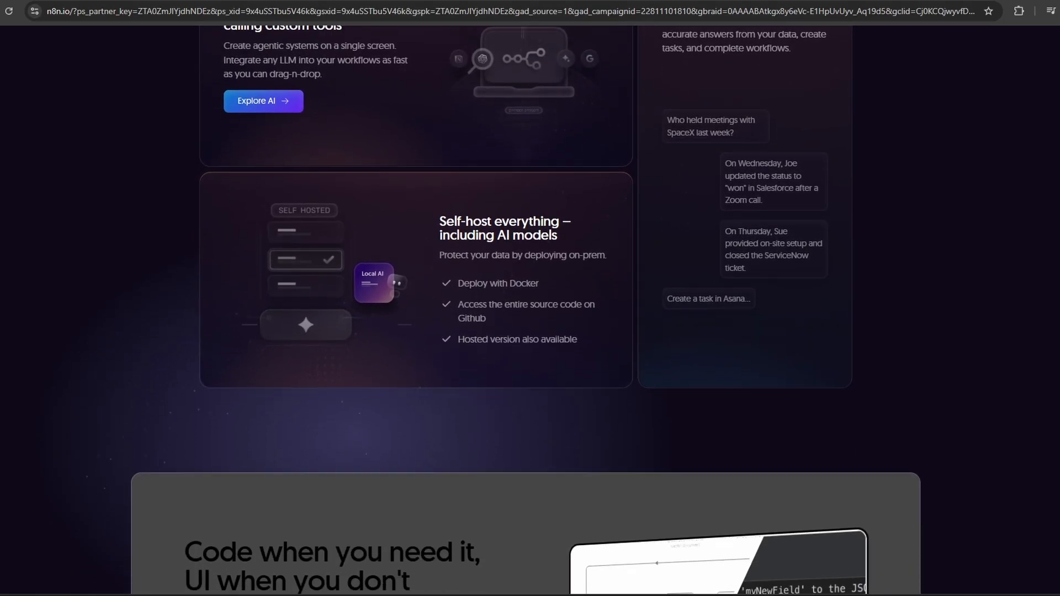
scroll(down, 3)
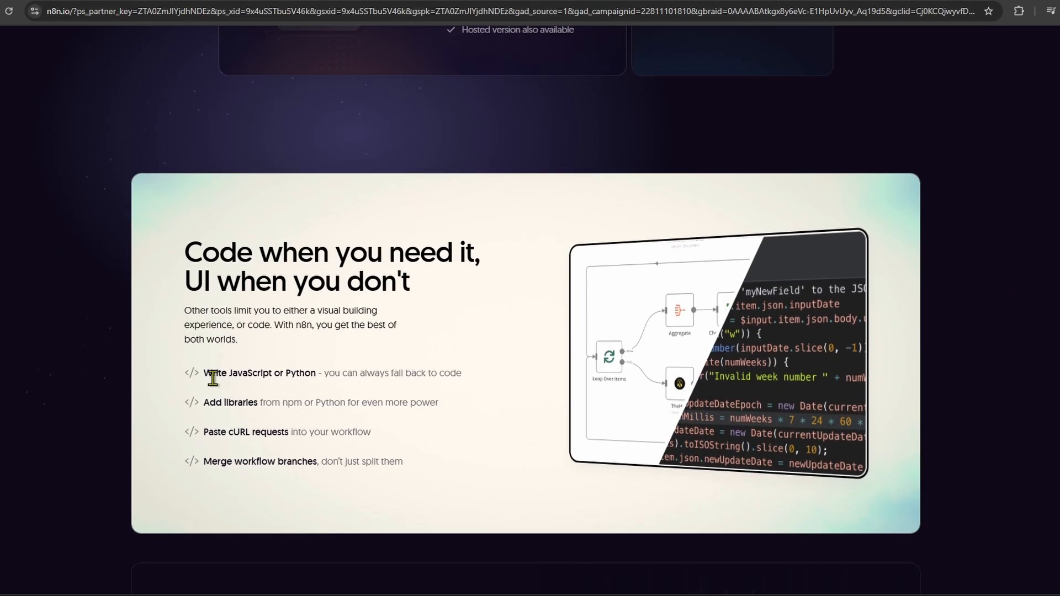
mouse_move(489, 407)
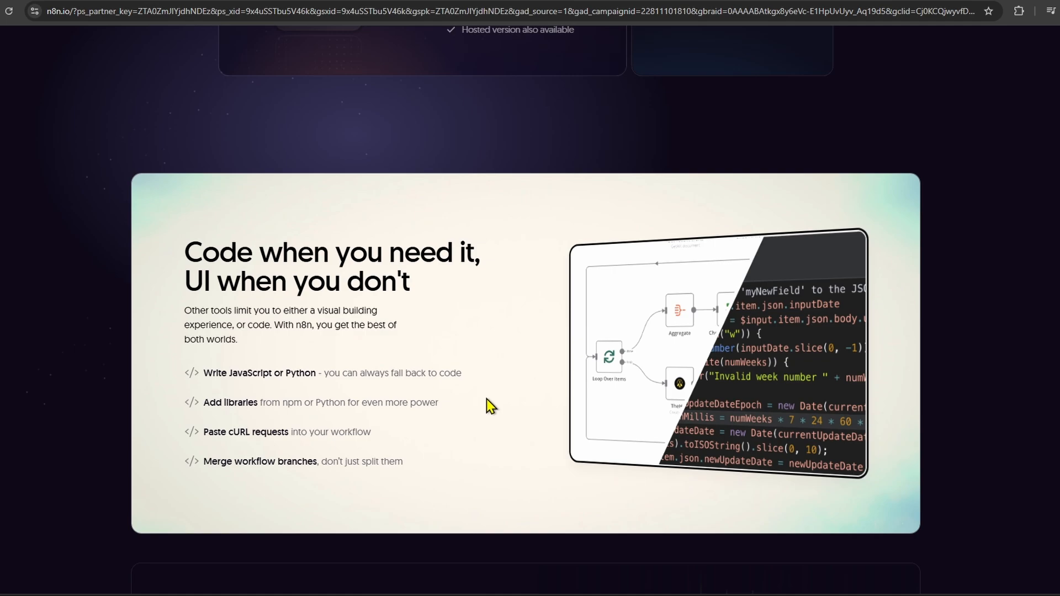
scroll(down, 3)
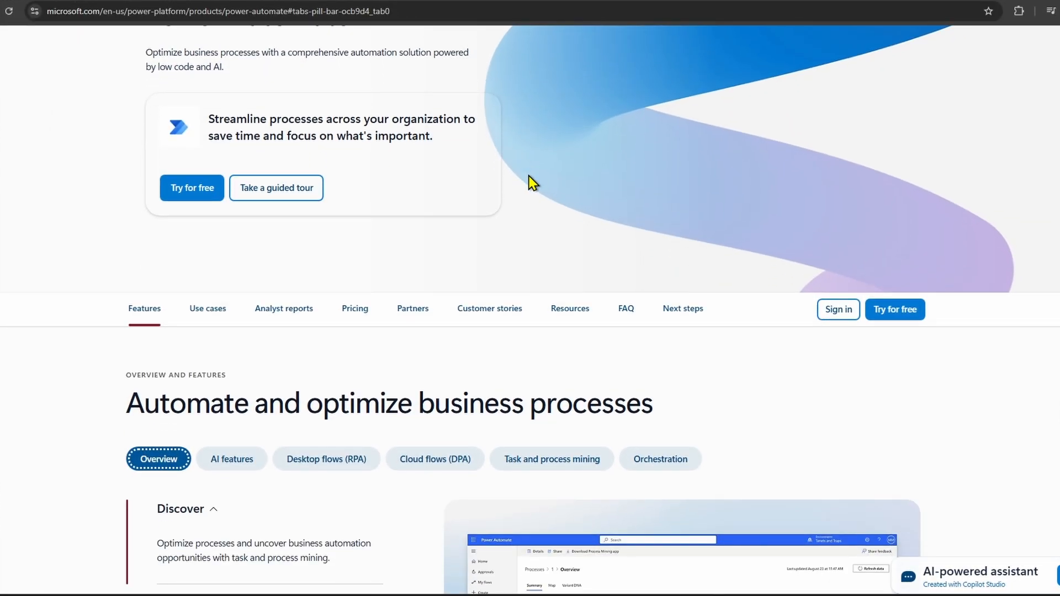
Expand Automate and Orchestrate in the 'Automate and optimize business processes' overview accordion.
scroll(up, 3)
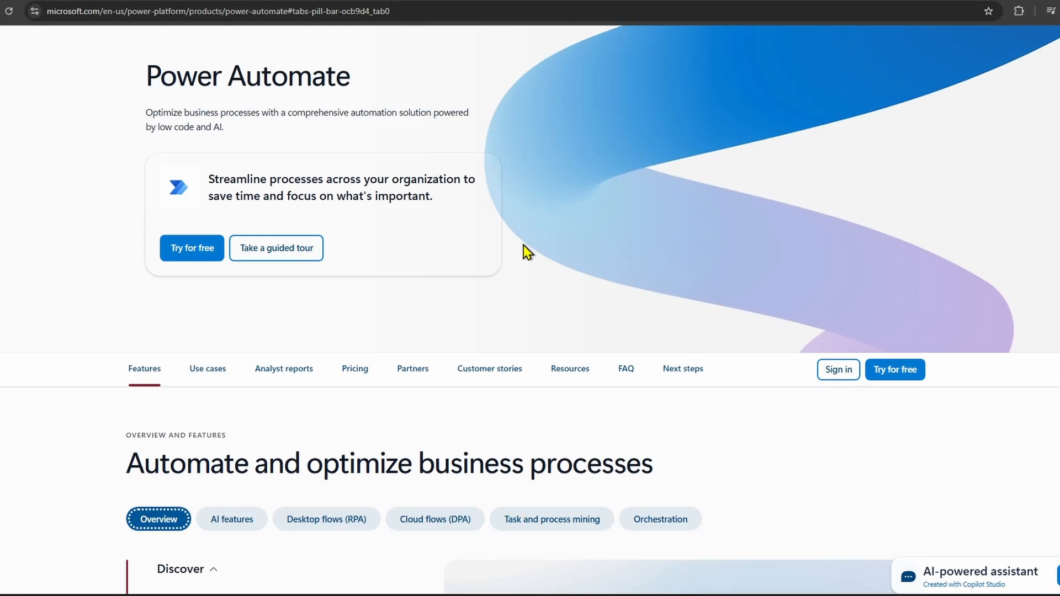
scroll(down, 3)
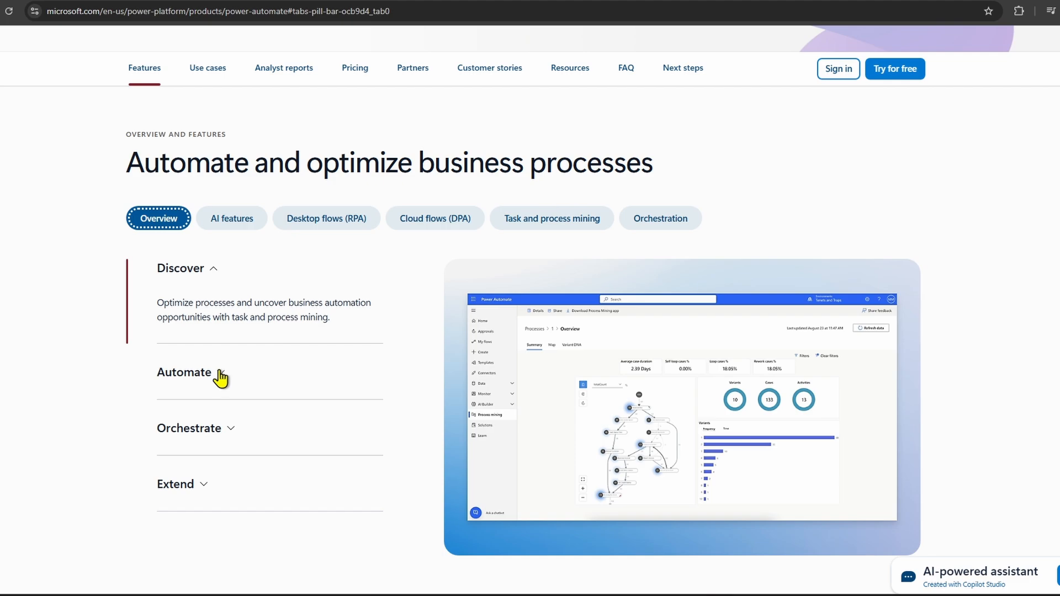
click(184, 373)
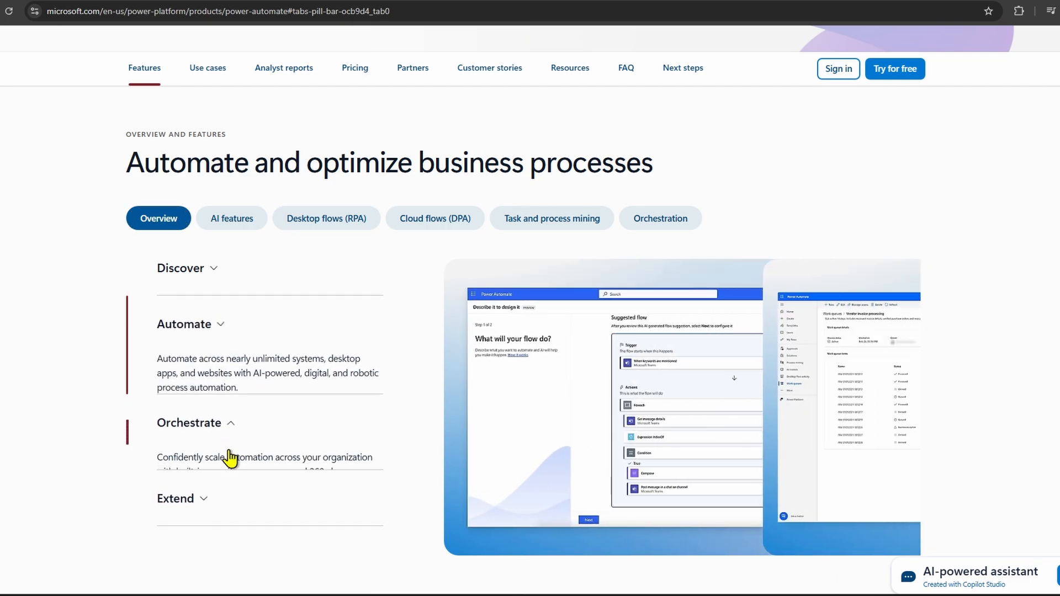
click(231, 218)
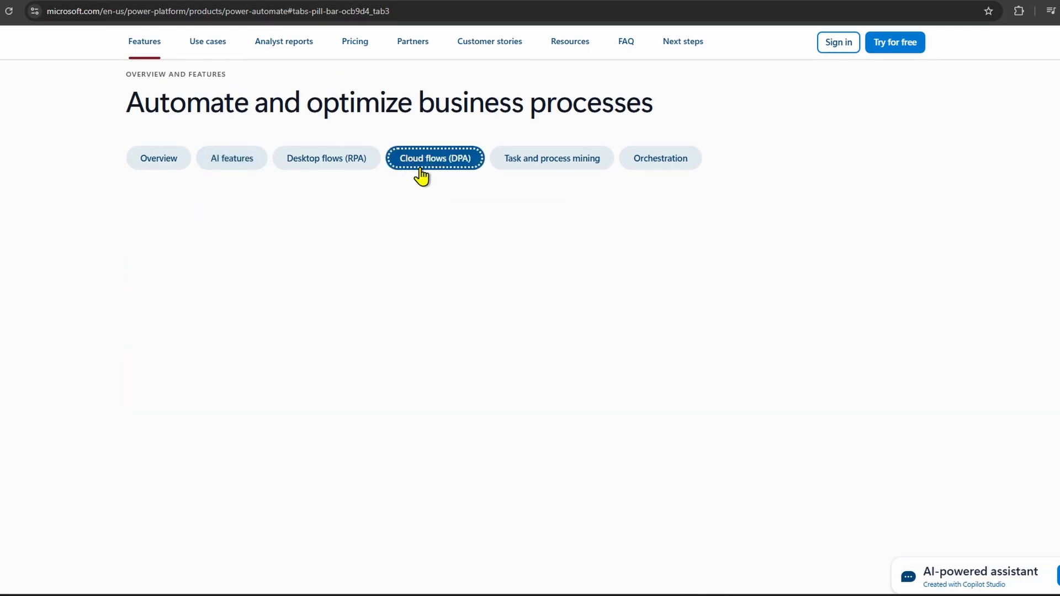
Read Cloud flows' API connectors, then expand Opportunity identification under Task and process mining.
click(435, 158)
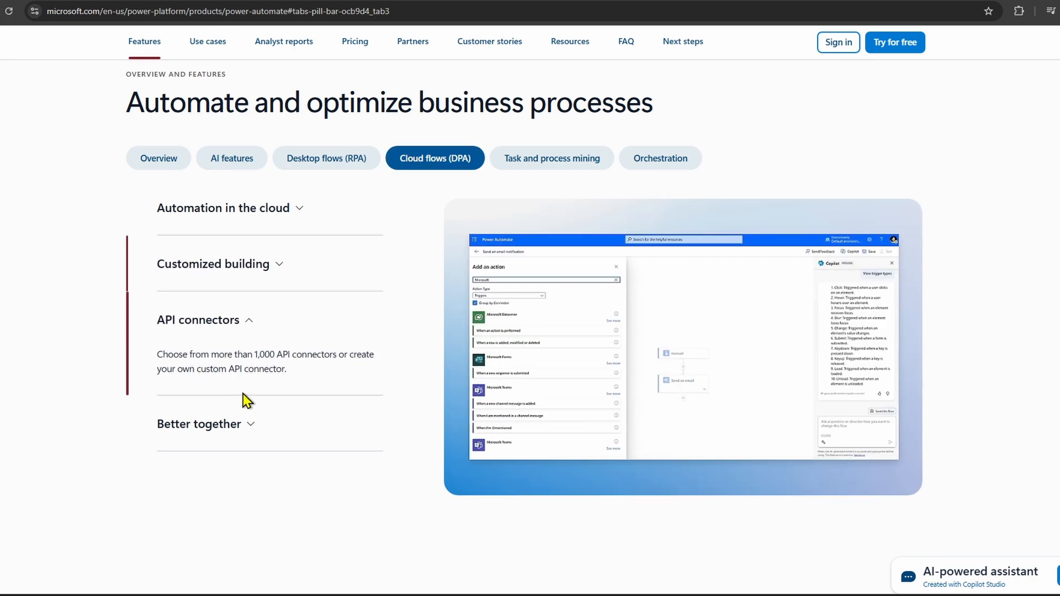
click(551, 158)
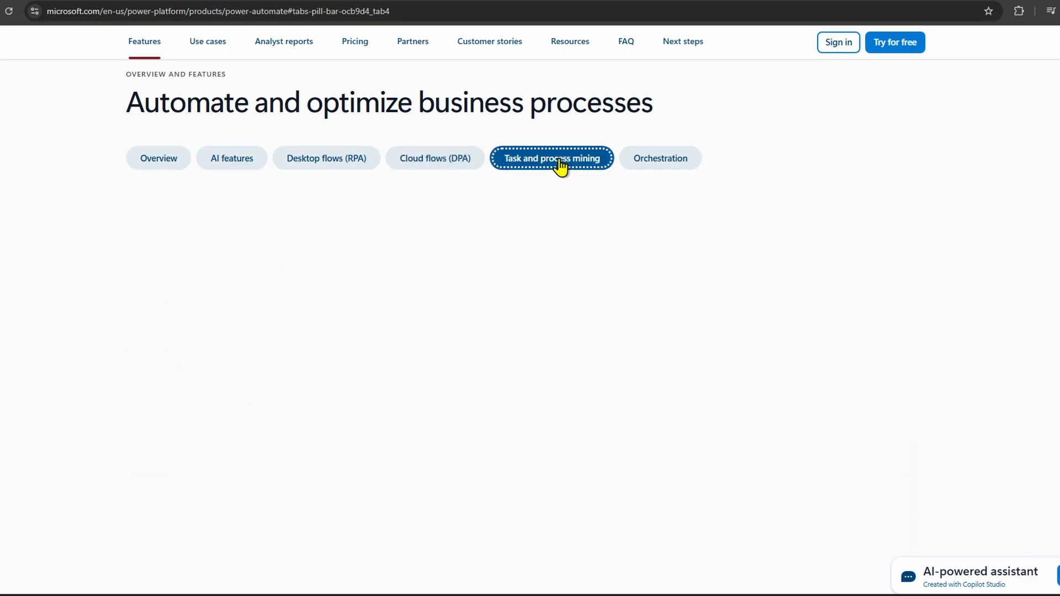
click(551, 158)
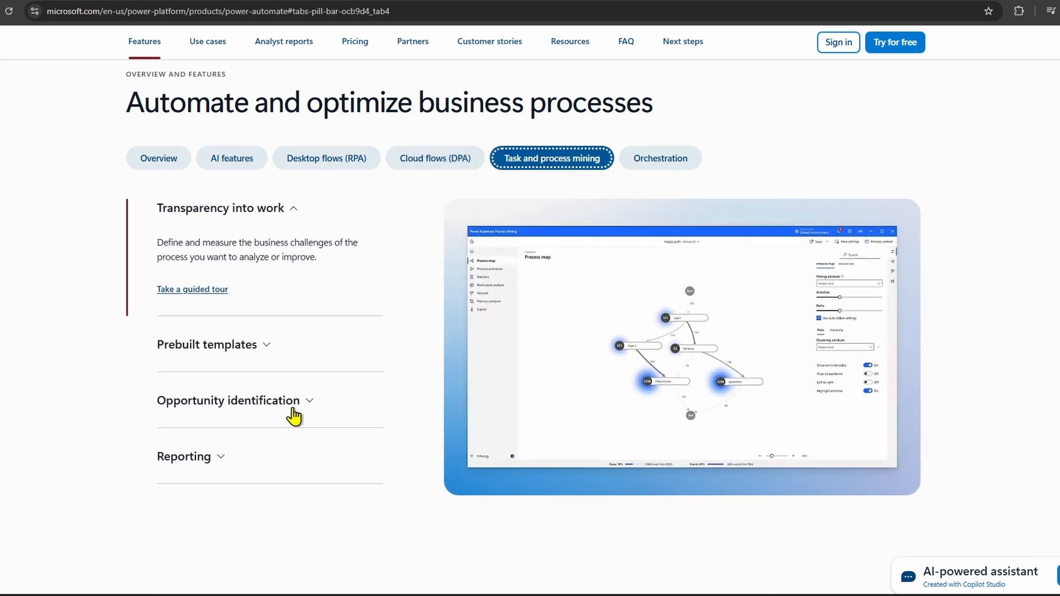
click(228, 400)
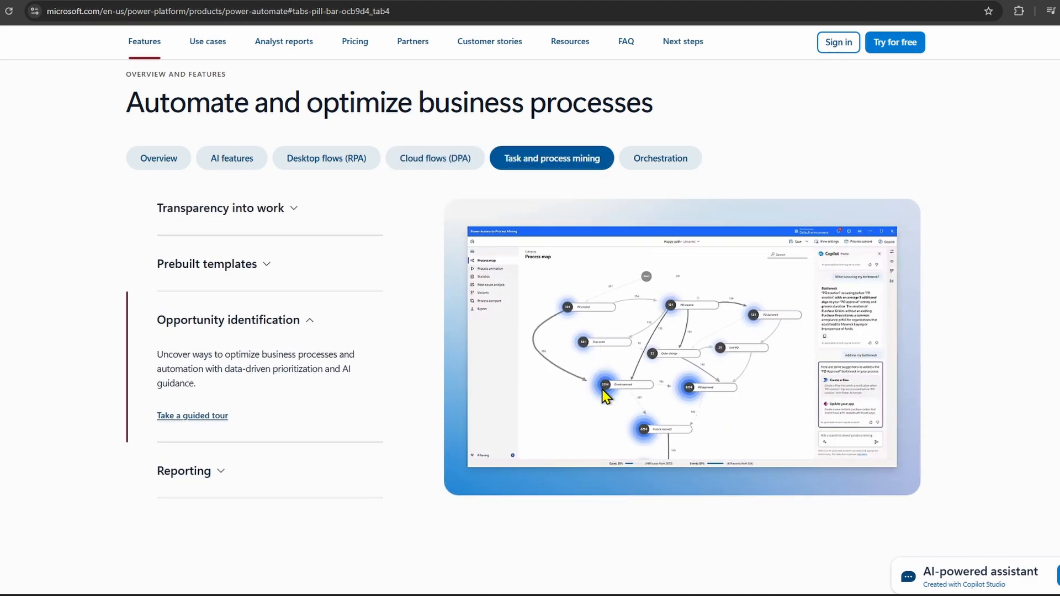
scroll(down, 3)
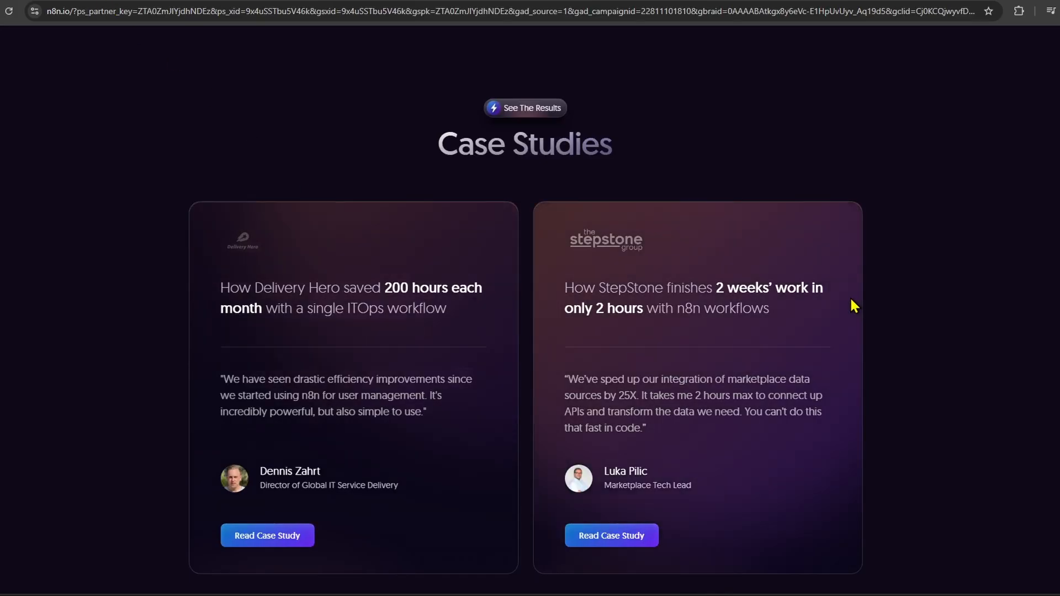
scroll(up, 3)
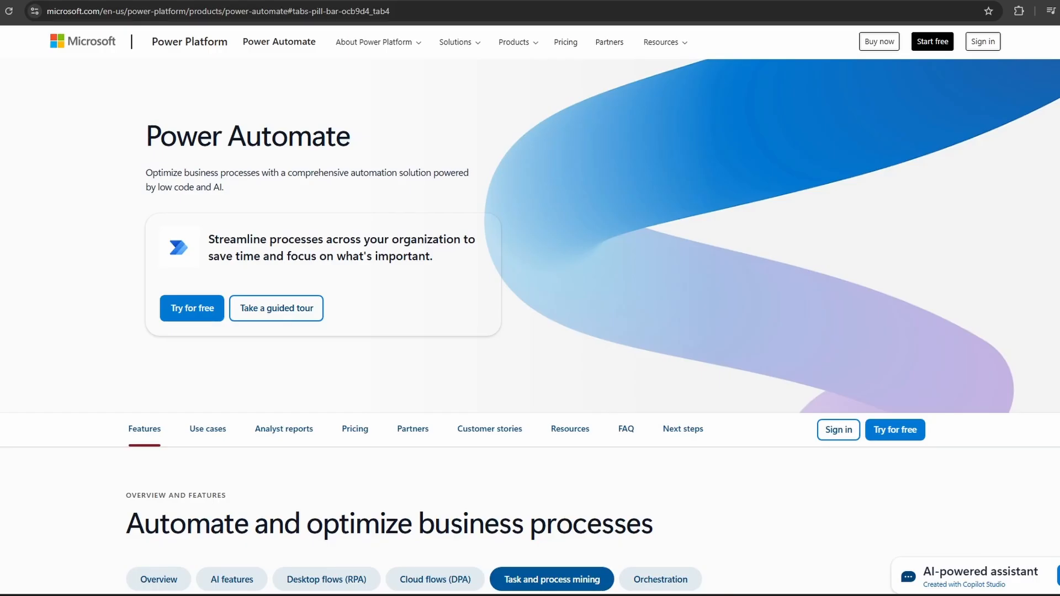
mouse_move(542, 249)
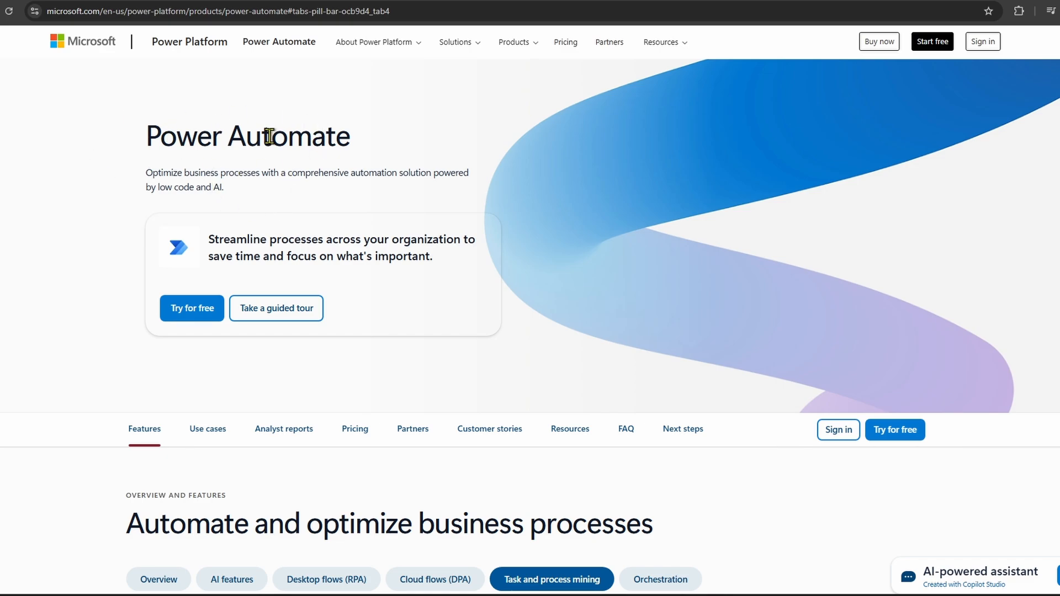
mouse_move(335, 356)
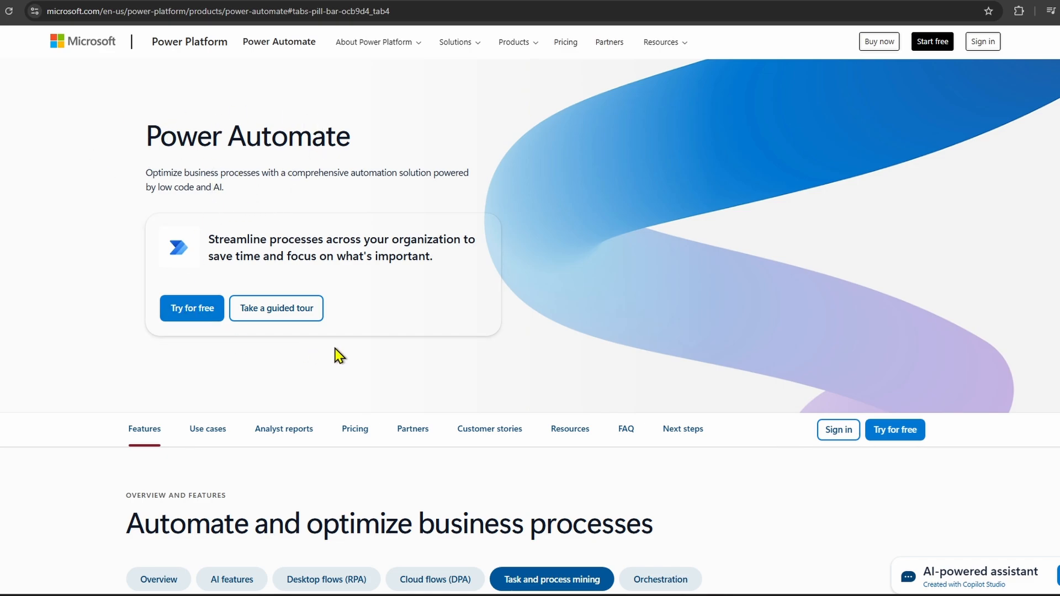